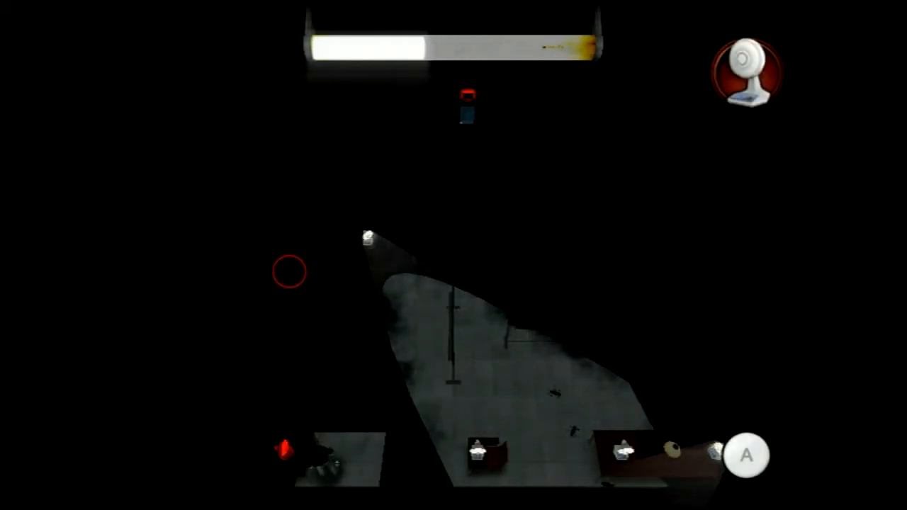
Walk the character across the lit floor toward the lamps along the room's bottom edge.
{"action": "left_click", "coordinate": [746, 70]}
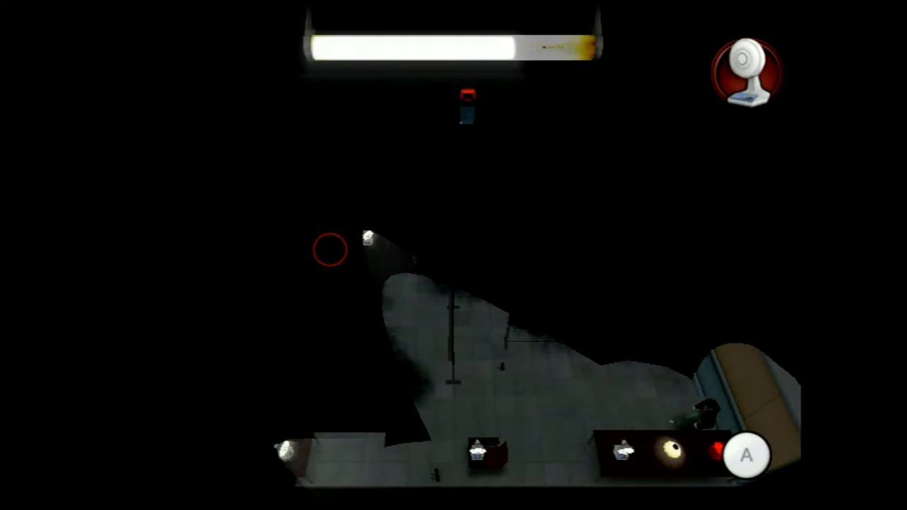
Switch on the lamp by the lower-left seating, then swap to the flashlight near the central desk.
{"action": "left_click", "coordinate": [744, 68]}
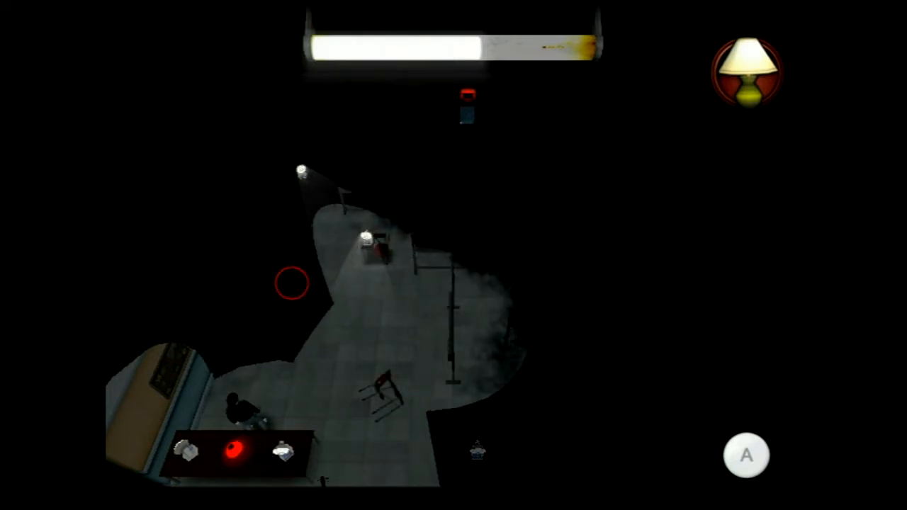
{"action": "left_click", "coordinate": [745, 70]}
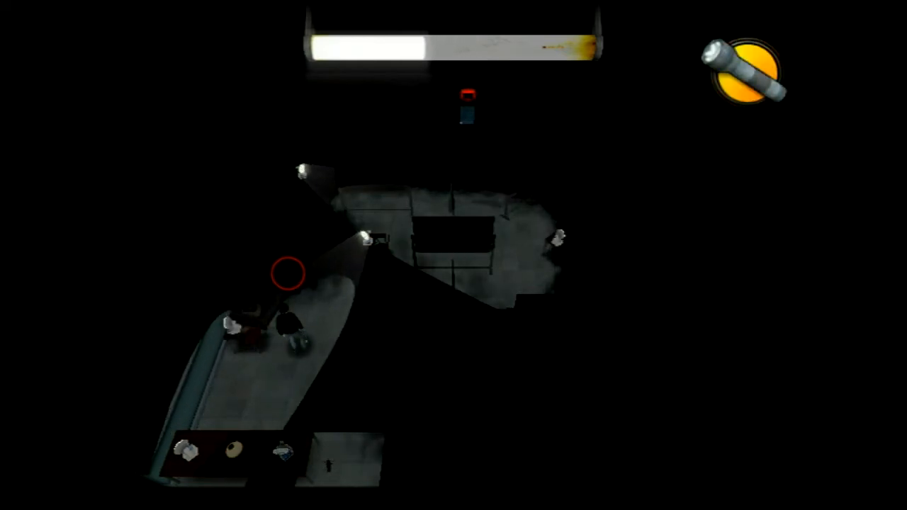